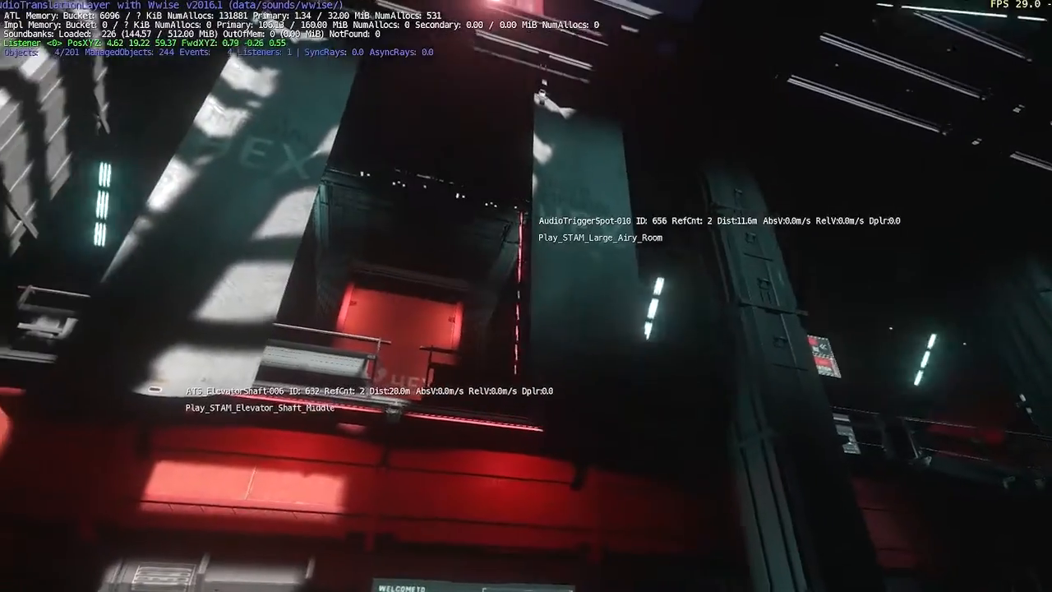
mouse_move(526, 296)
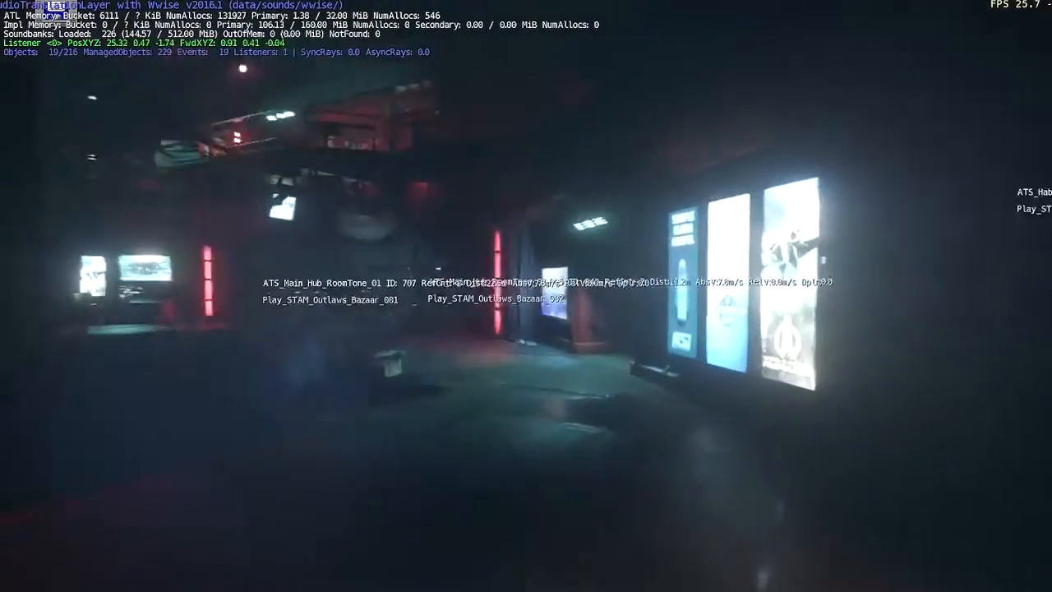
mouse_move(526, 296)
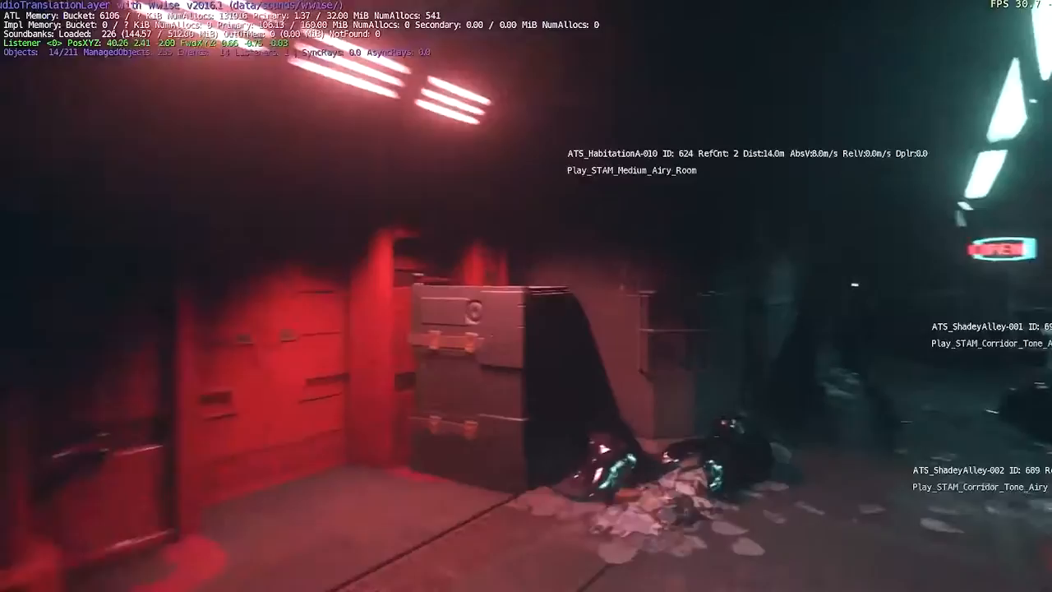